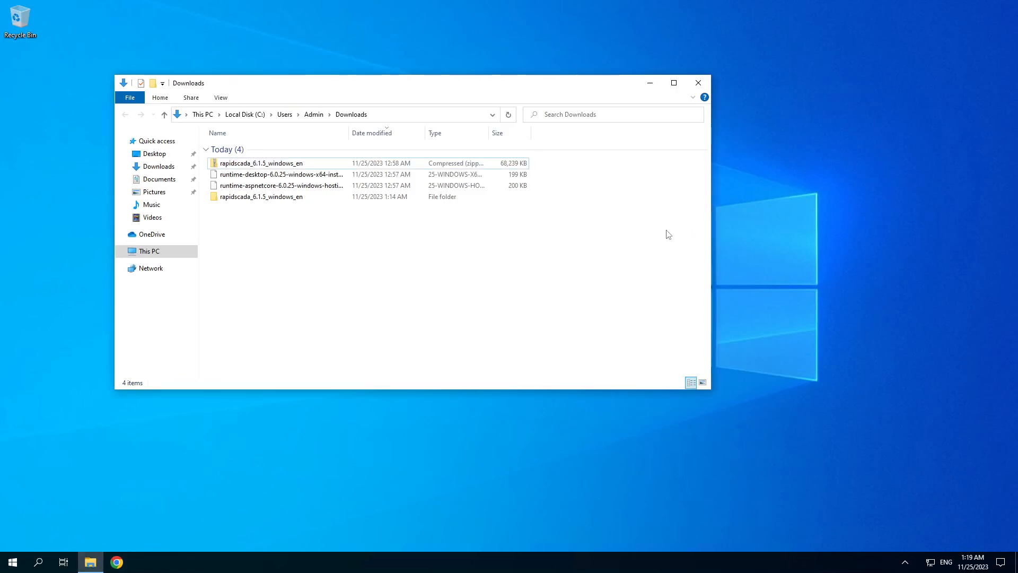
mouse_move(605, 277)
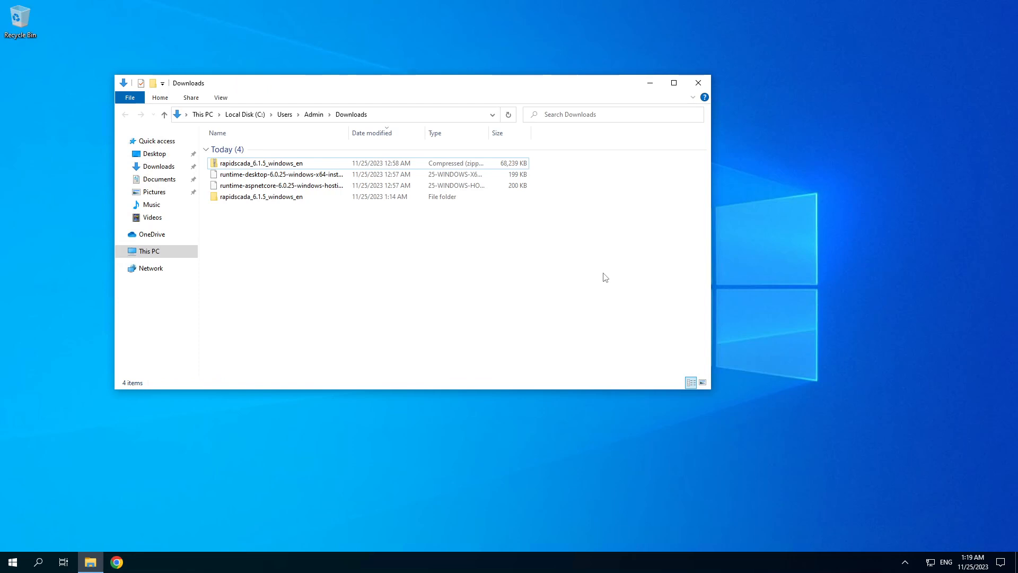
mouse_move(314, 341)
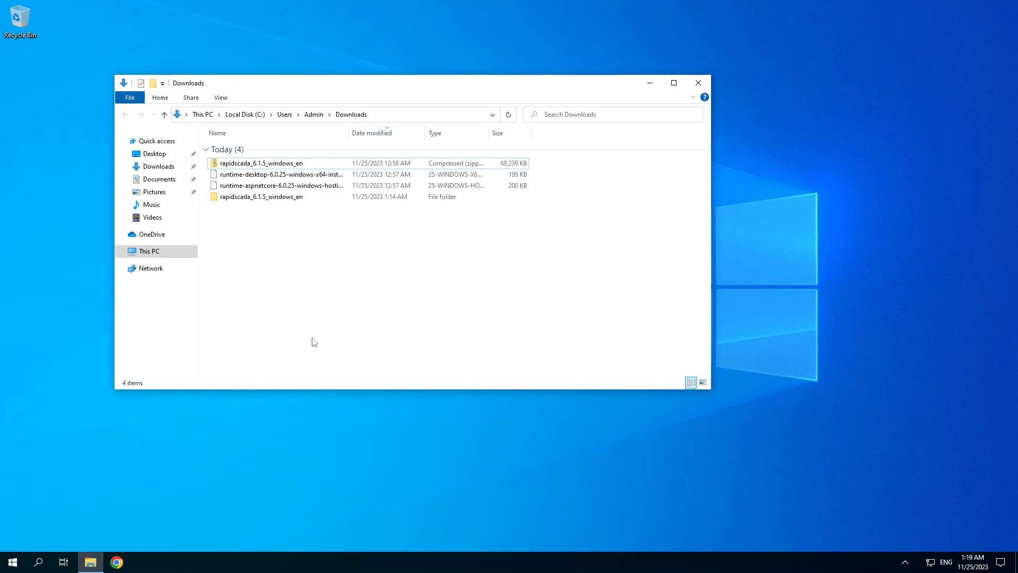
Step: Navigate via This PC into Local Disk (C:) and then into Program Files
click(150, 250)
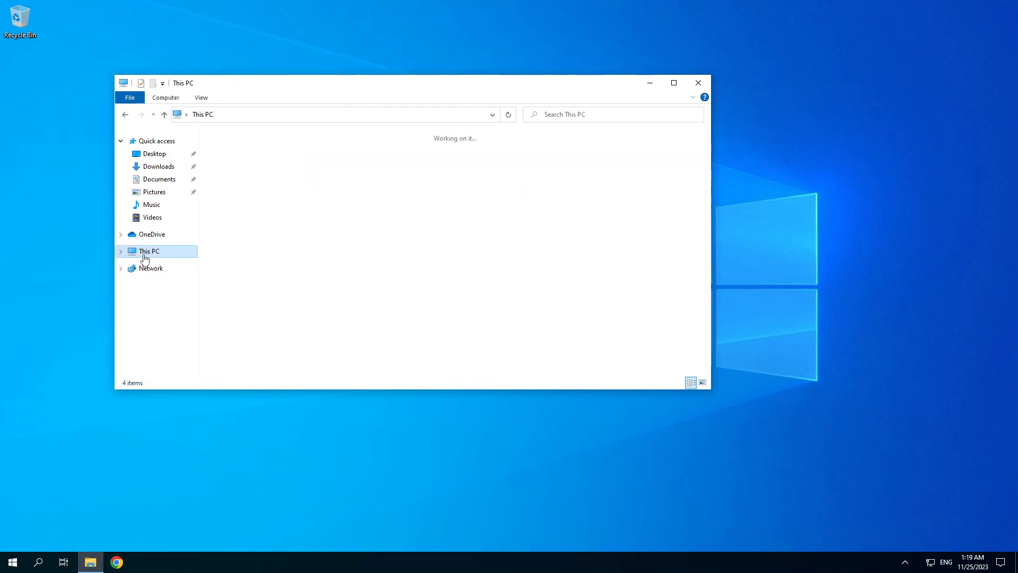
click(407, 262)
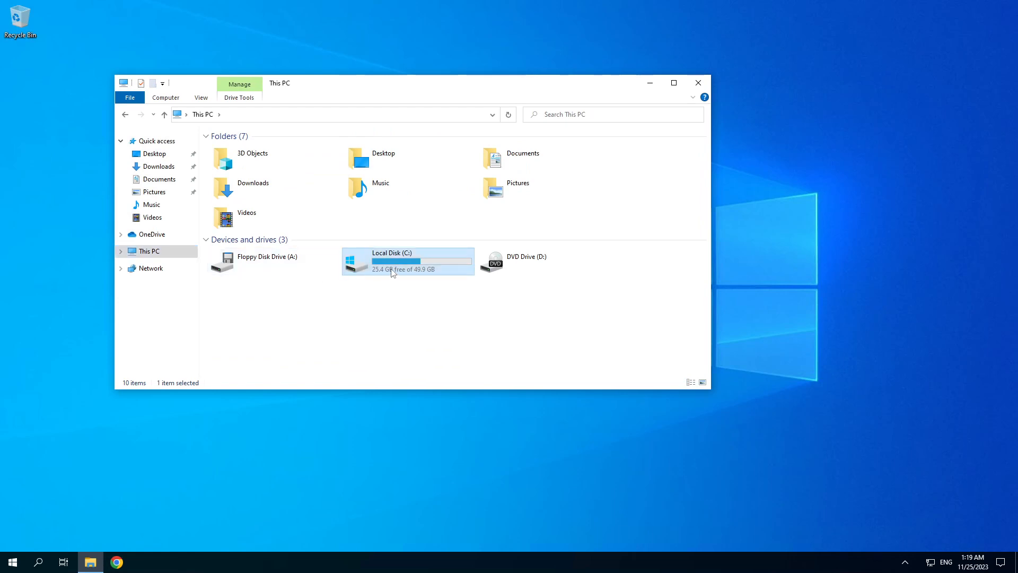
double_click(393, 261)
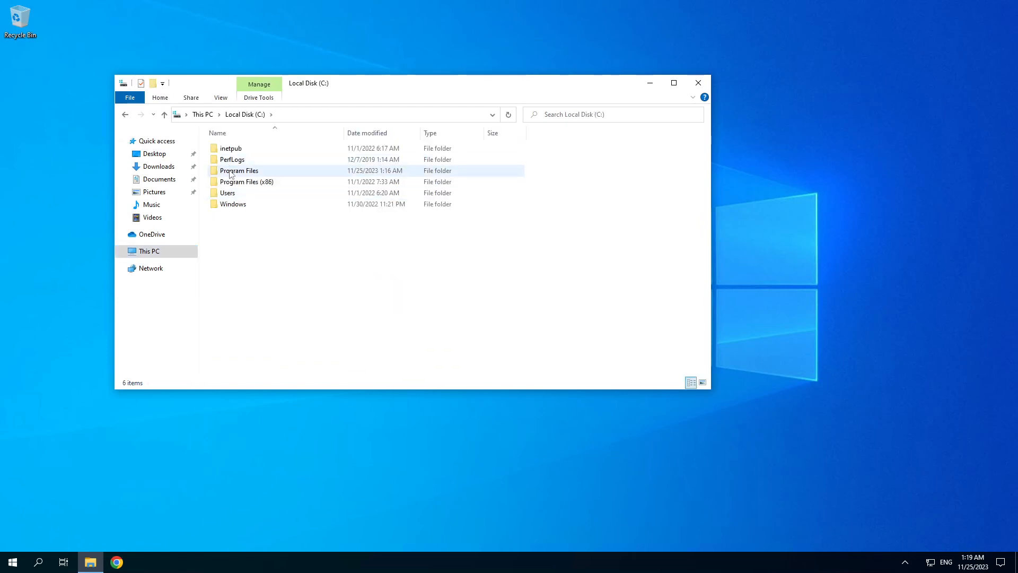
double_click(239, 169)
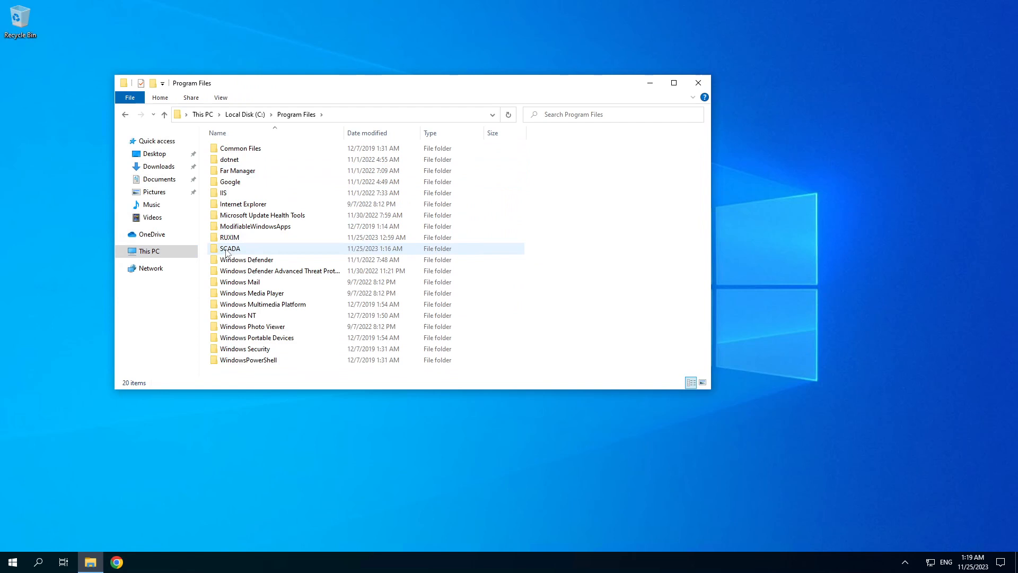
Step: Enter the SCADA folder, glance at Archive and BaseDAT, then select ScadaInstanceConfig inside Config
double_click(229, 248)
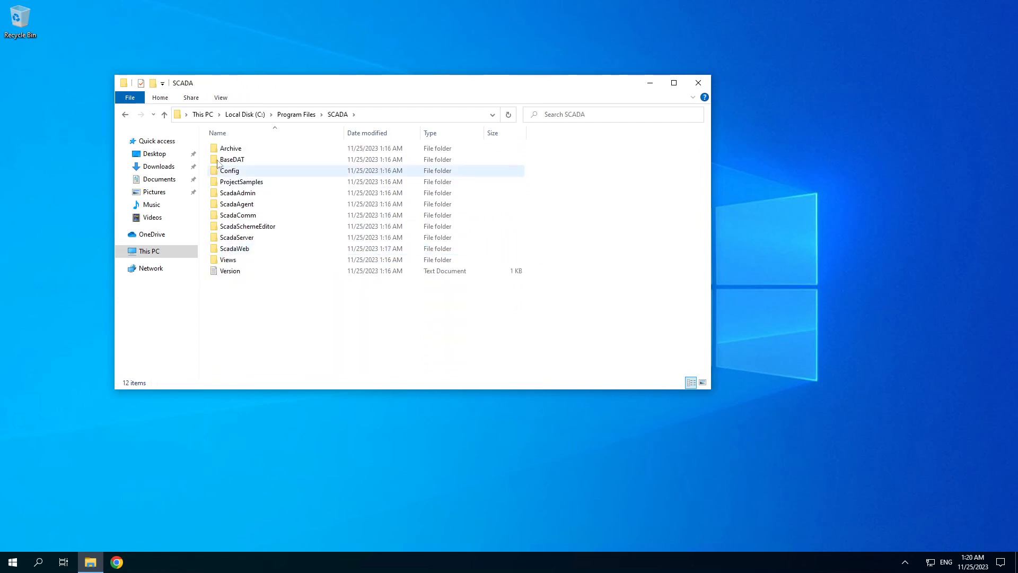
click(231, 148)
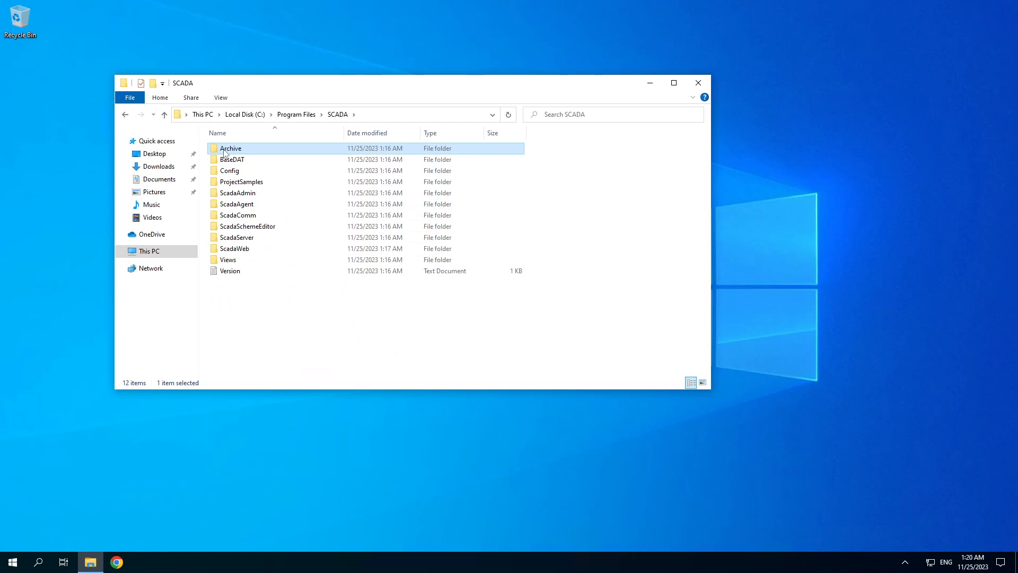
click(231, 159)
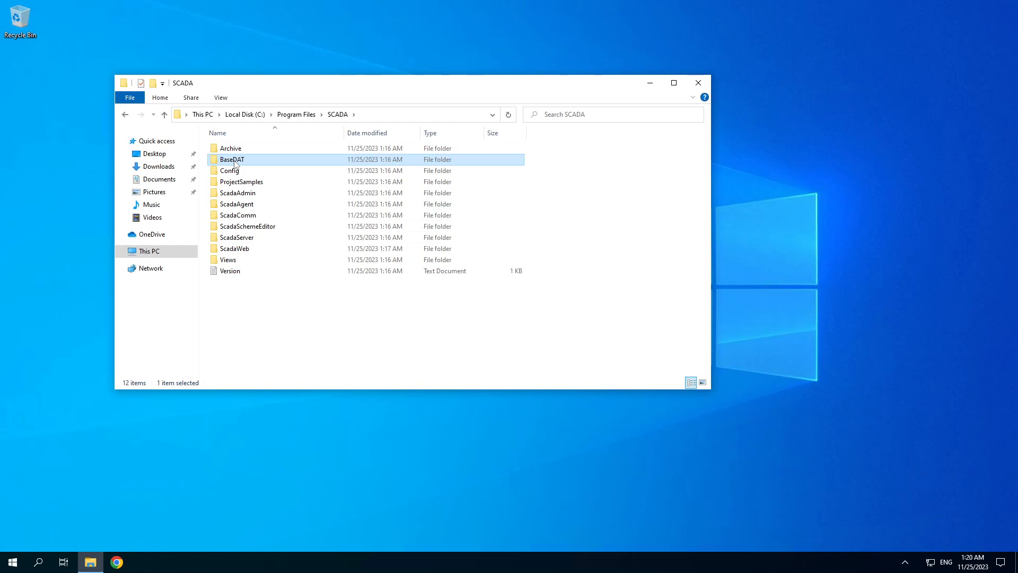
double_click(230, 171)
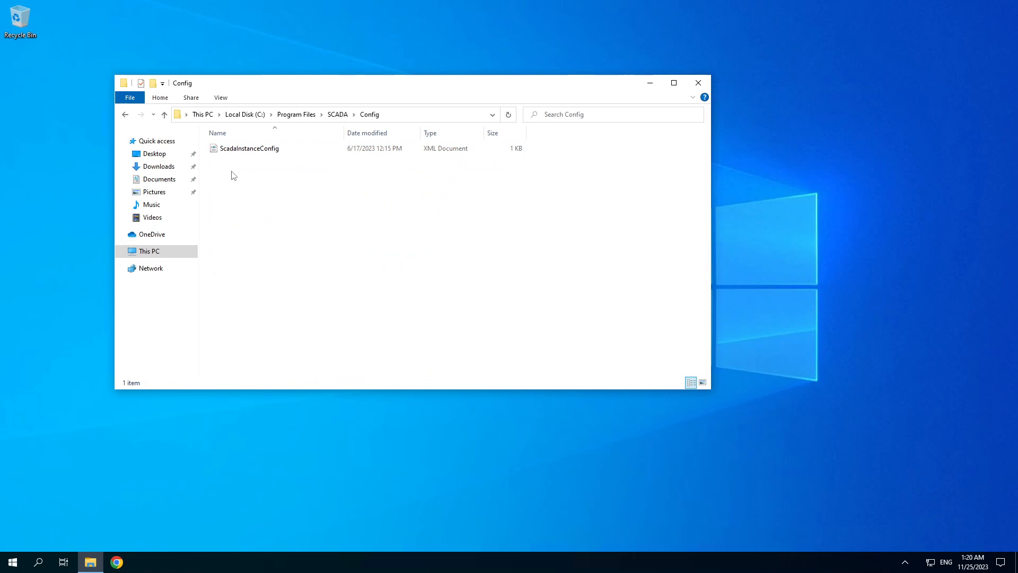
click(229, 149)
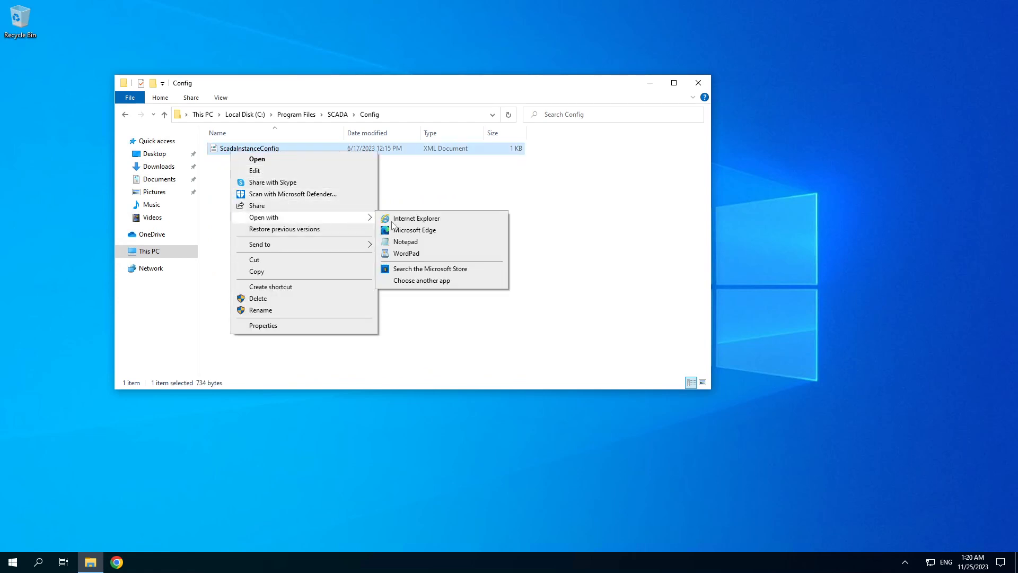
Step: View ScadaInstanceConfig in Notepad and highlight its en-GB culture value
click(405, 242)
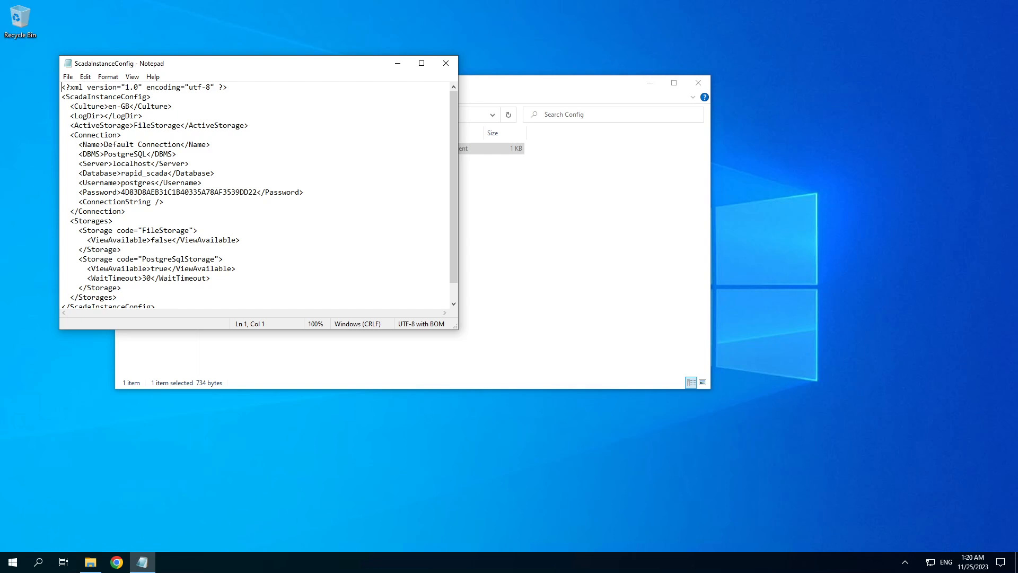
double_click(119, 106)
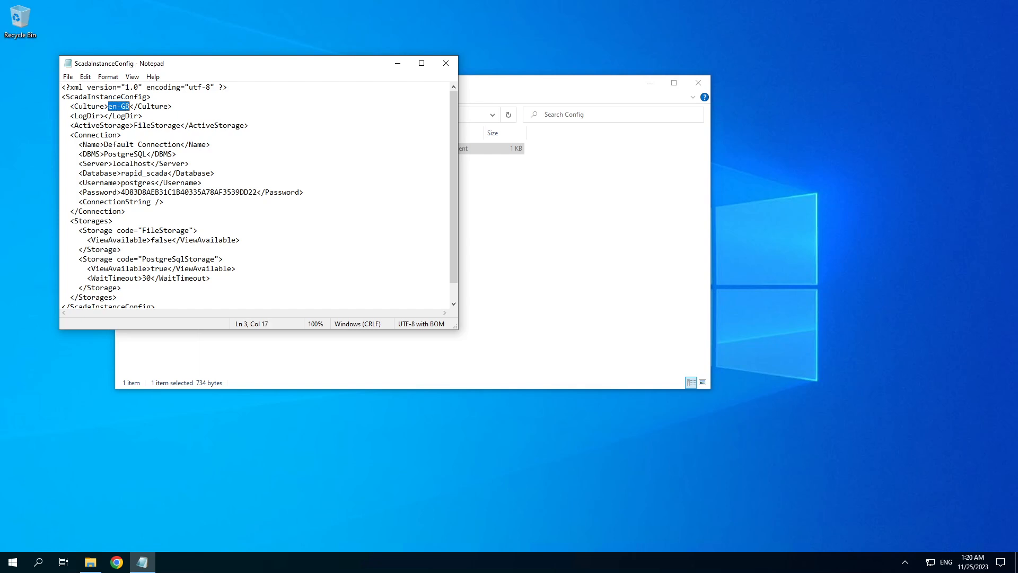
click(108, 115)
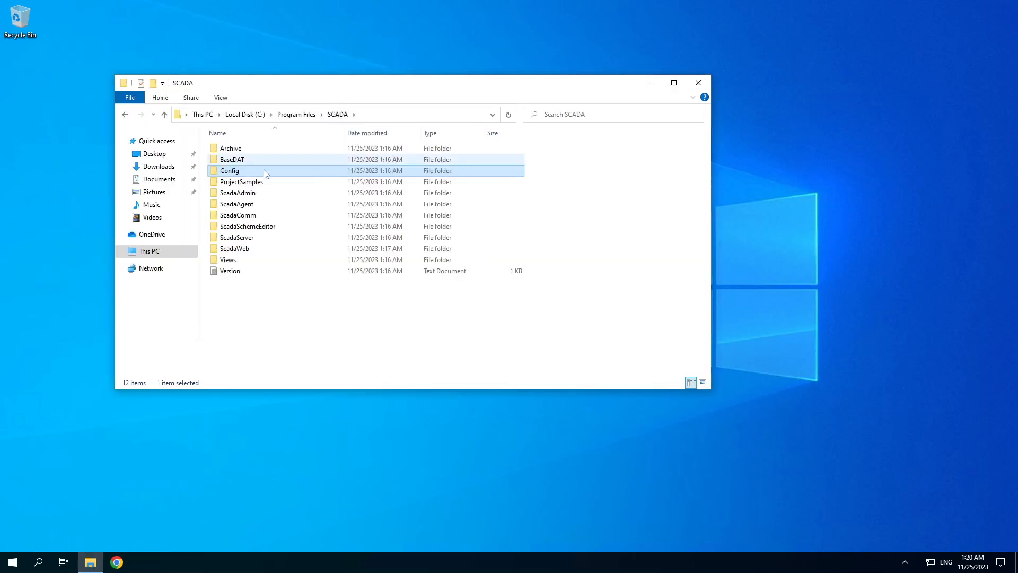
Step: Step through ProjectSamples, ScadaAdmin, ScadaAgent, ScadaComm, ScadaSchemeEditor, ScadaServer, ScadaWeb and Views folders
double_click(242, 181)
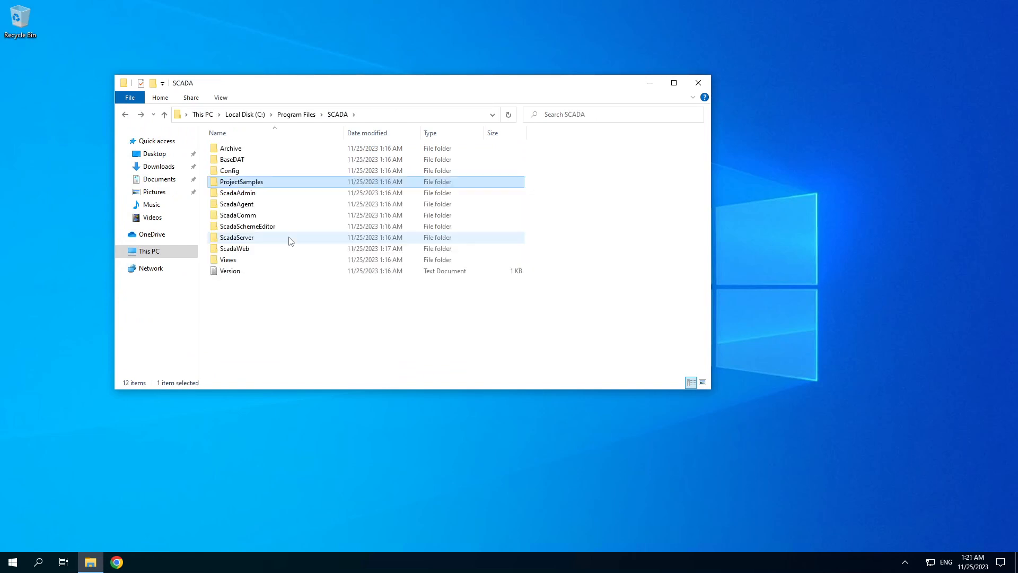
click(238, 193)
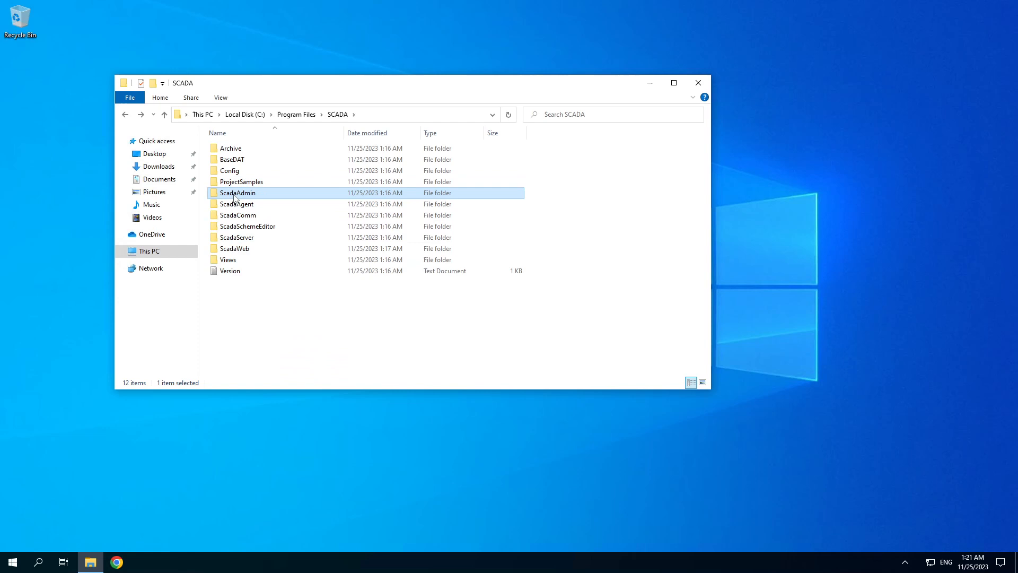
mouse_move(237, 203)
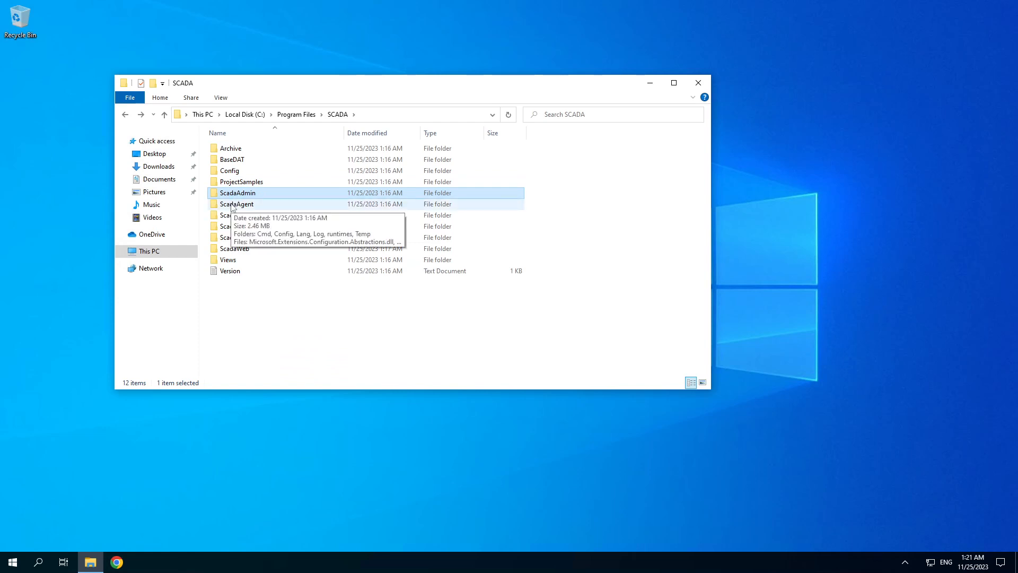
click(237, 204)
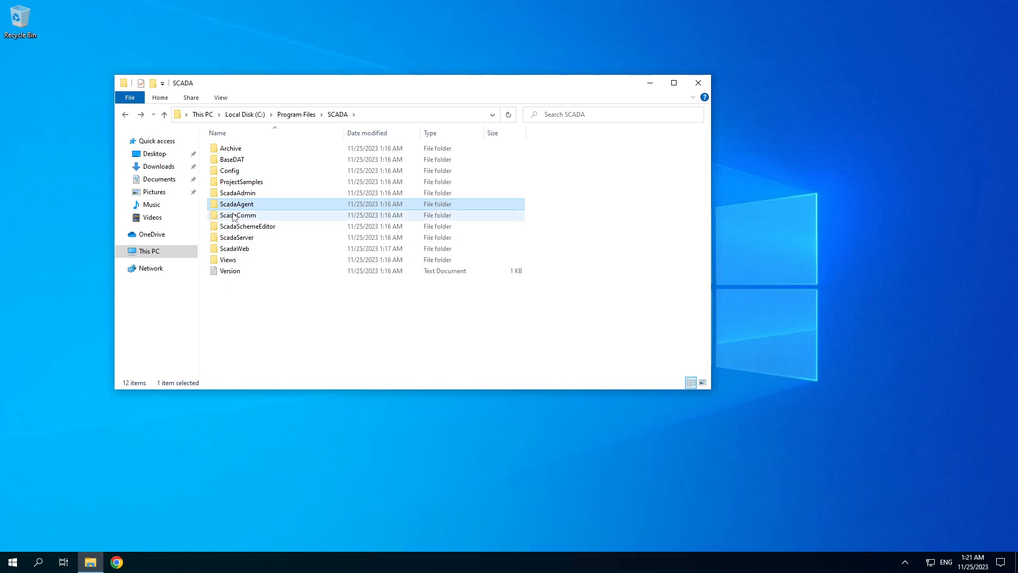
click(238, 214)
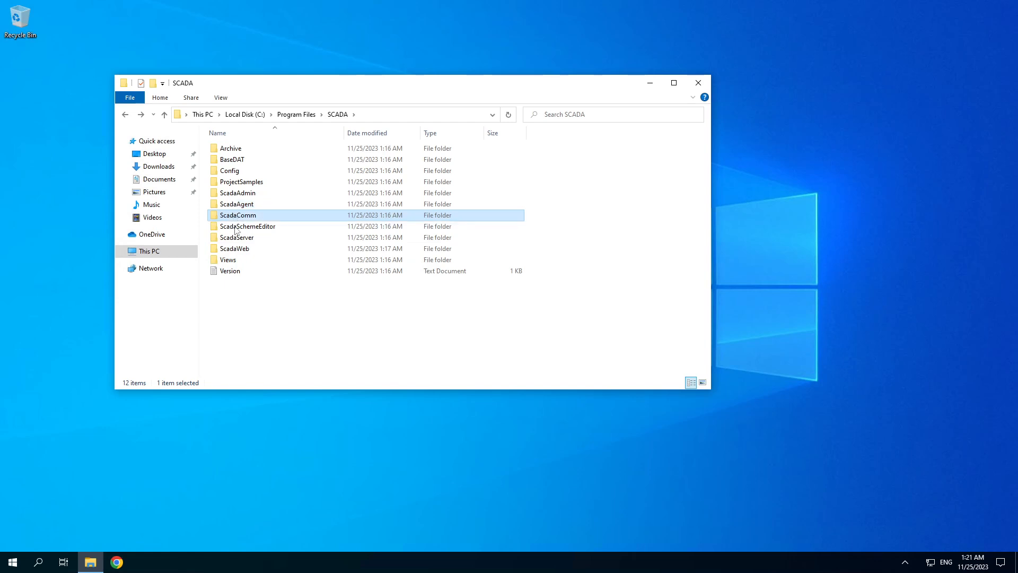
mouse_move(238, 226)
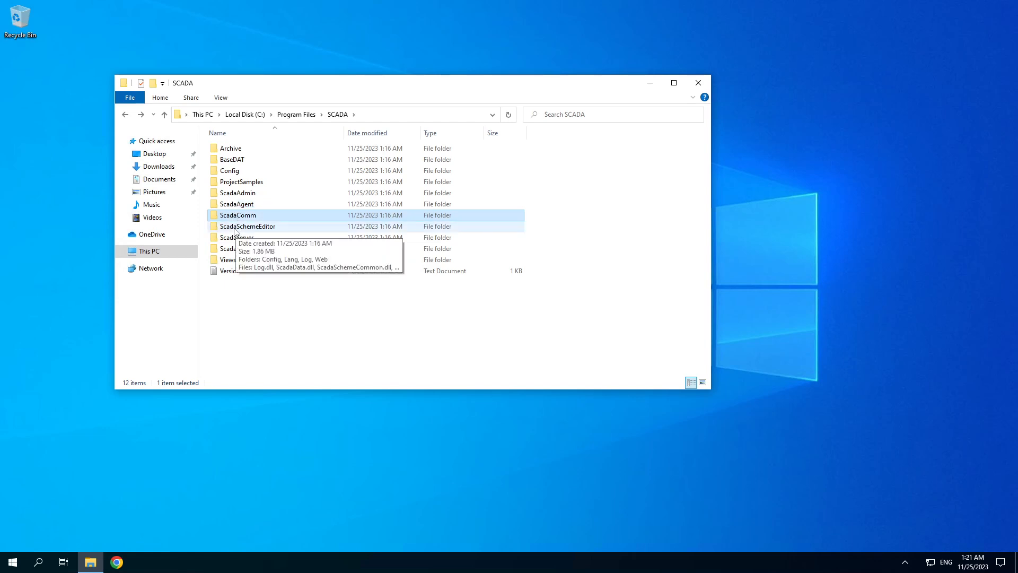
click(248, 226)
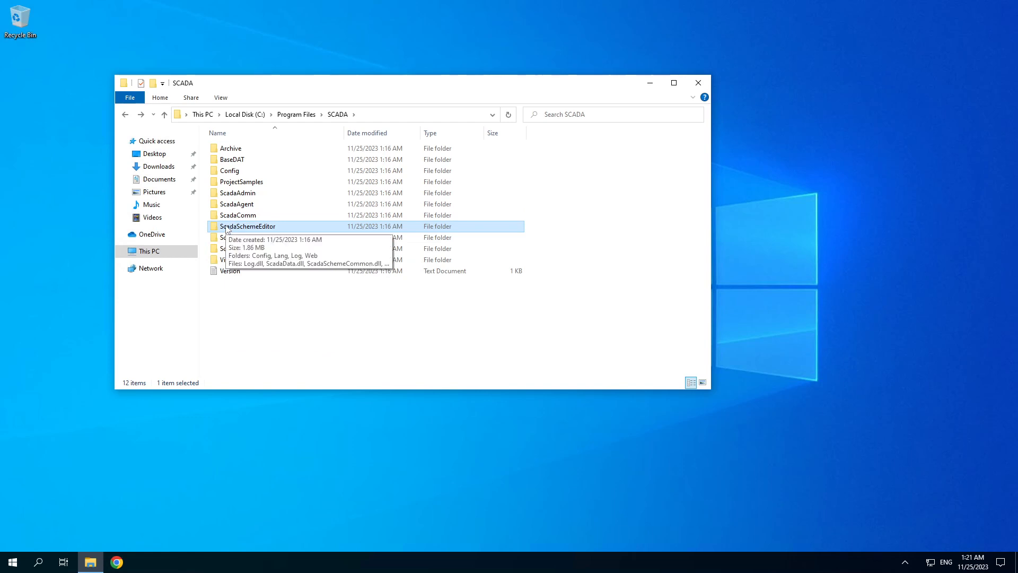
click(236, 238)
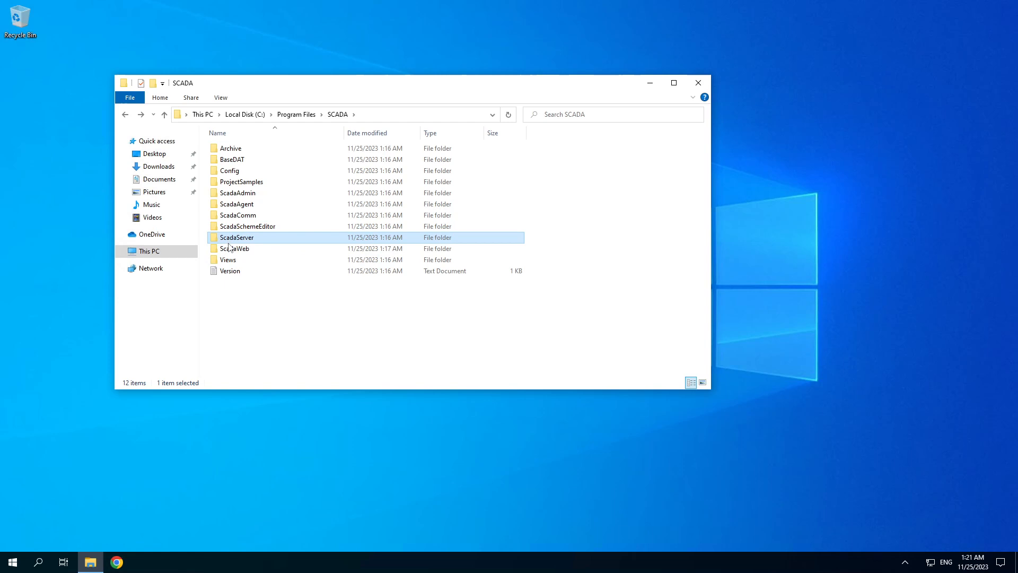
click(234, 248)
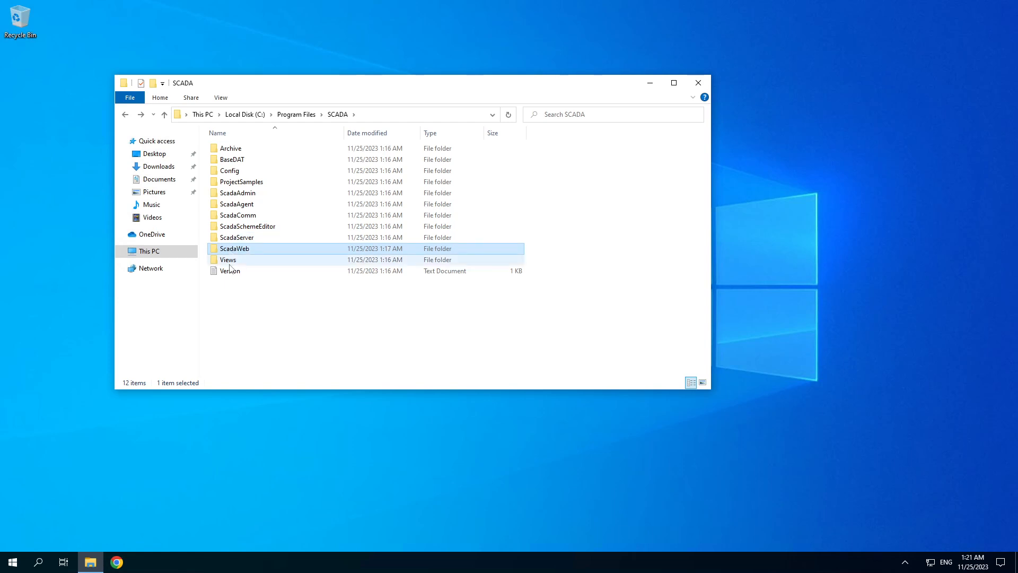
click(227, 259)
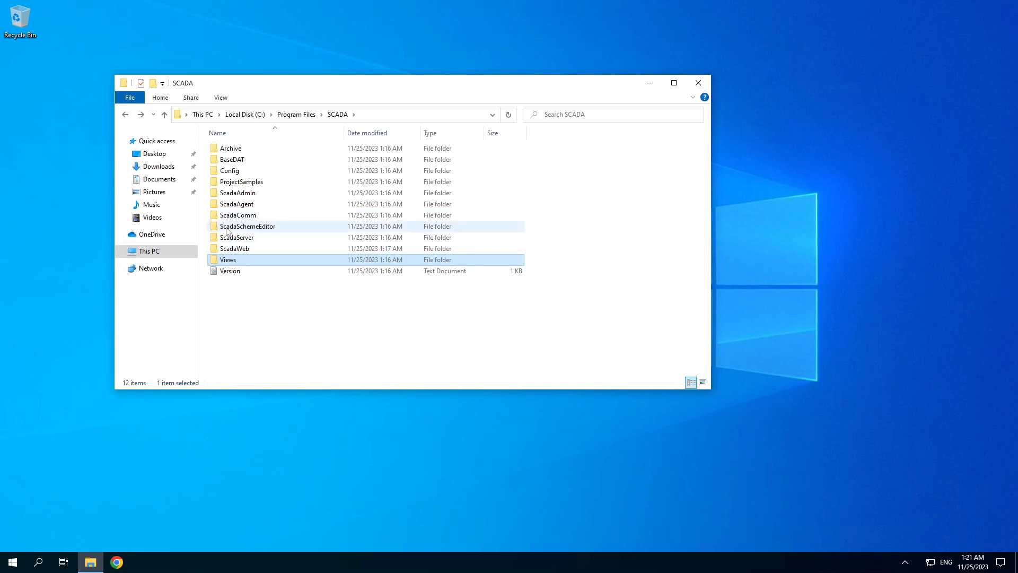
mouse_move(235, 237)
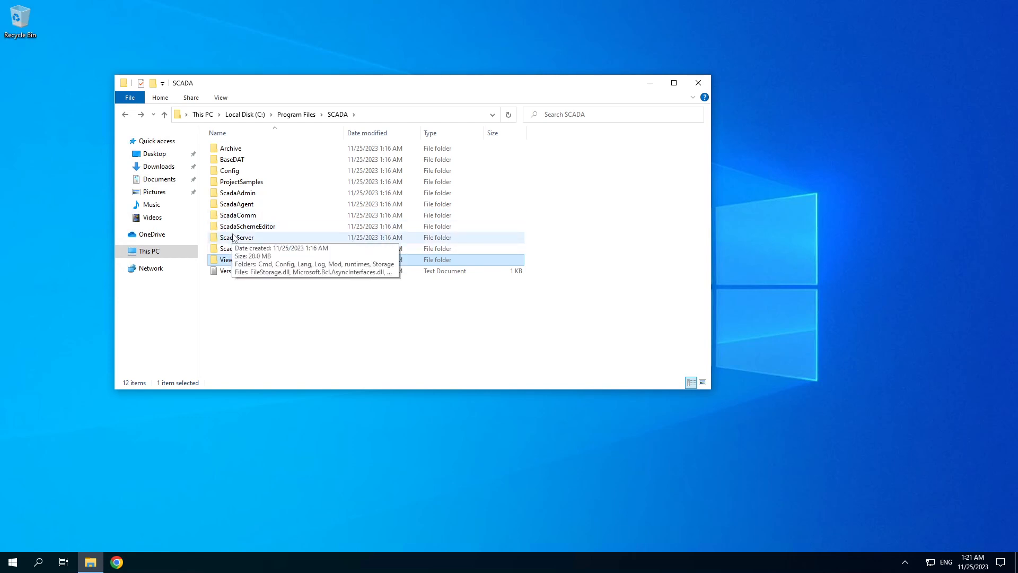
double_click(238, 238)
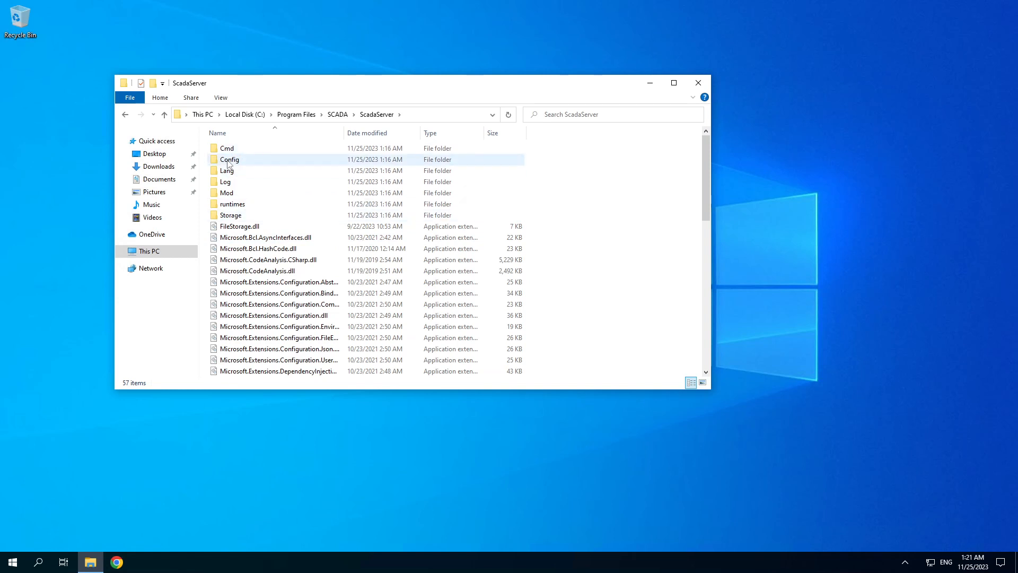
double_click(229, 159)
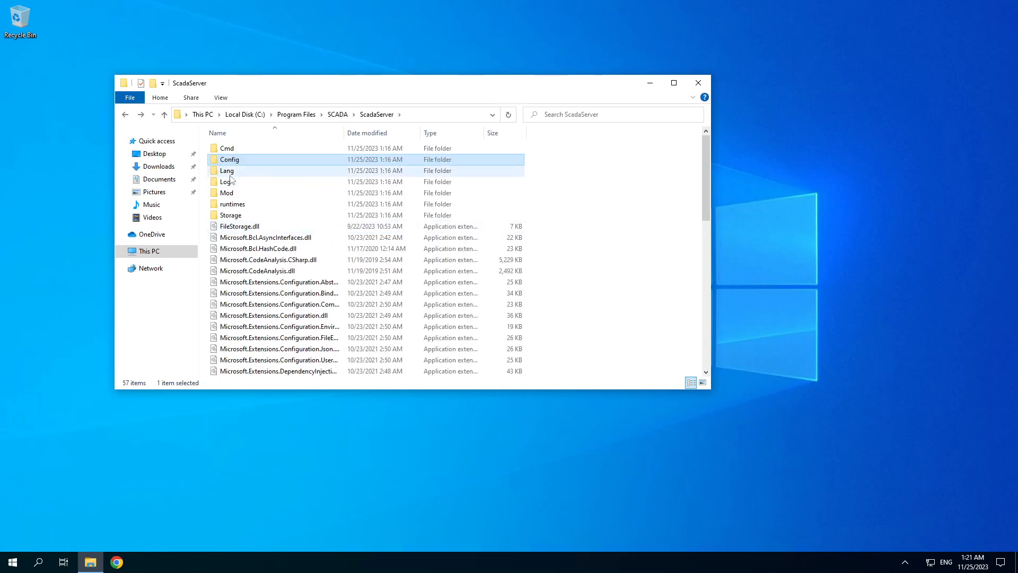
click(226, 170)
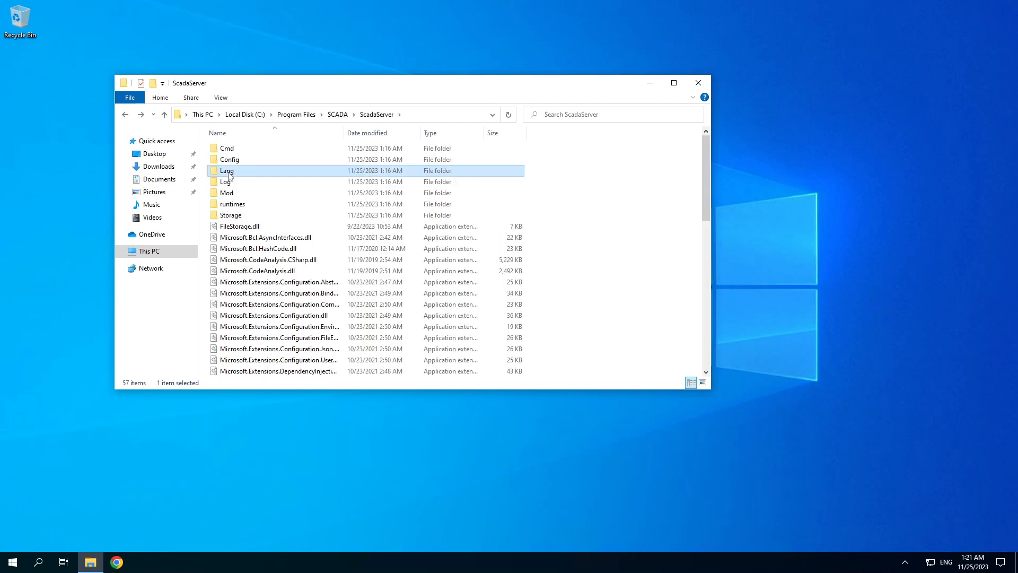
double_click(226, 181)
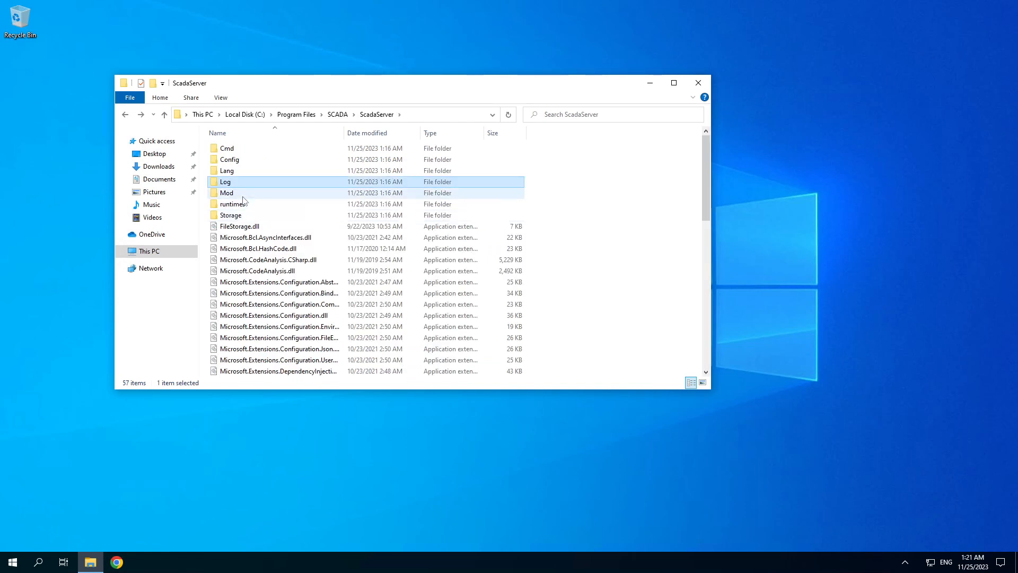
click(226, 192)
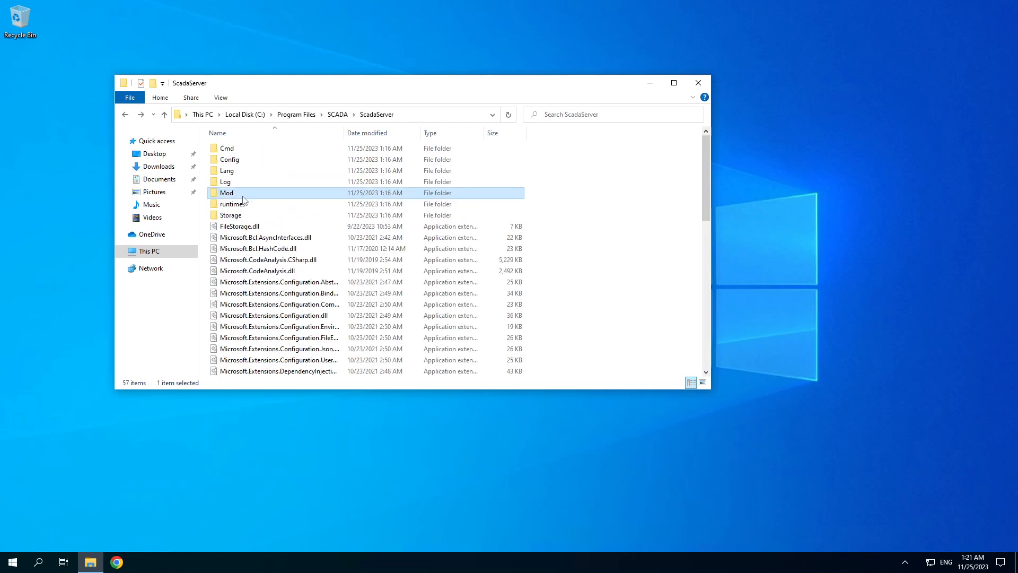
click(231, 214)
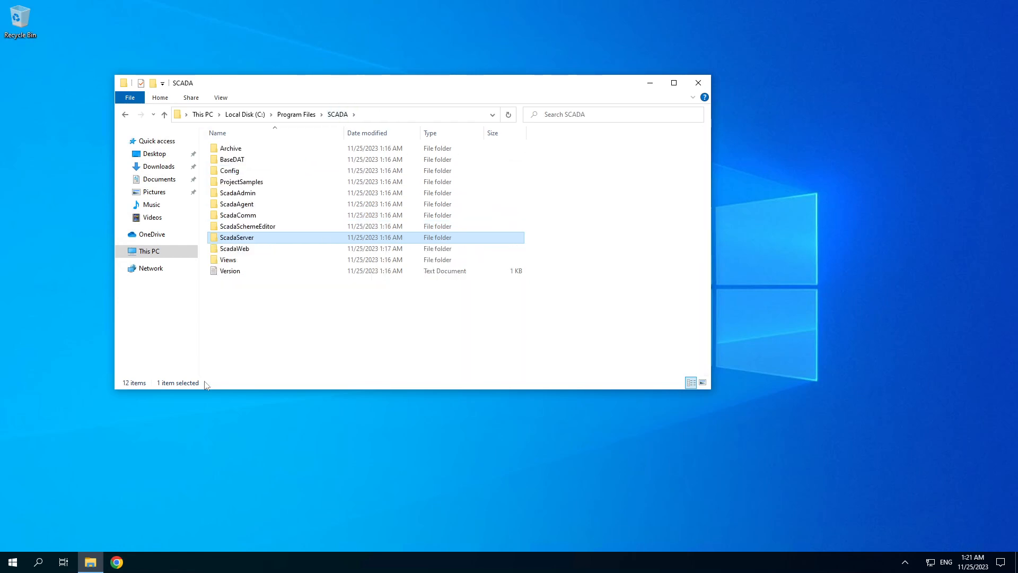
Step: Search Windows for 'services' to launch the Services console
click(37, 562)
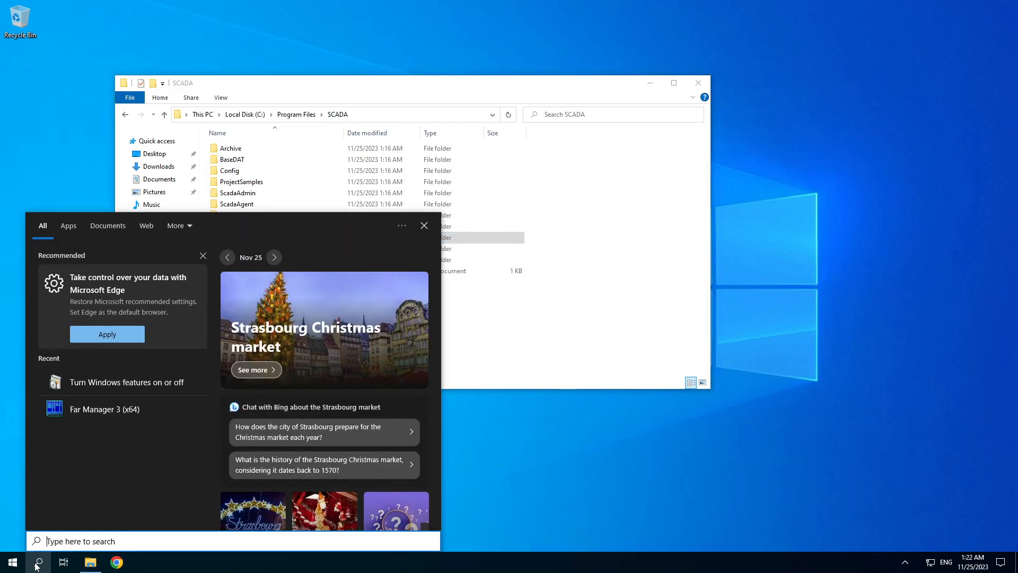
text(services)
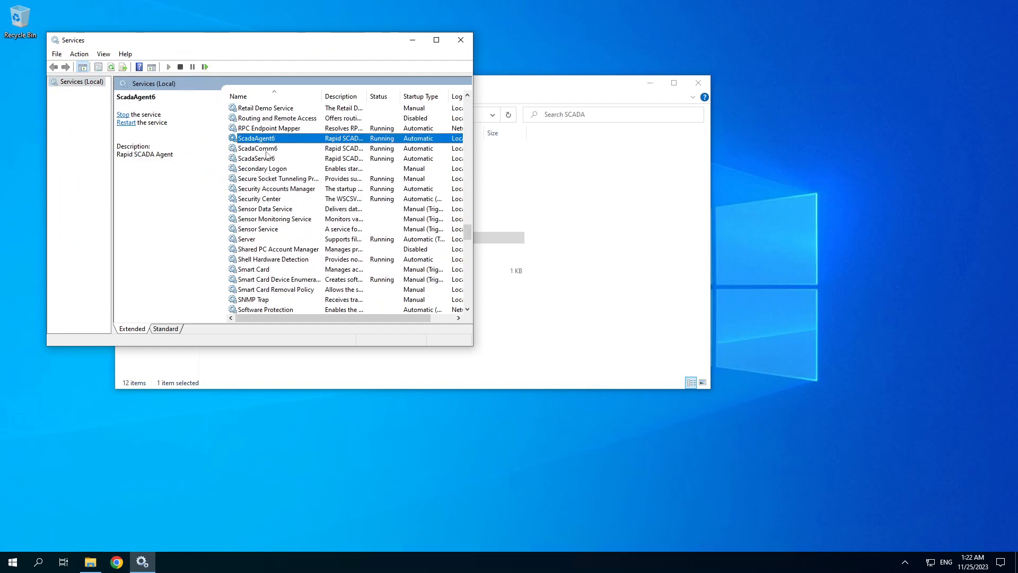
click(257, 147)
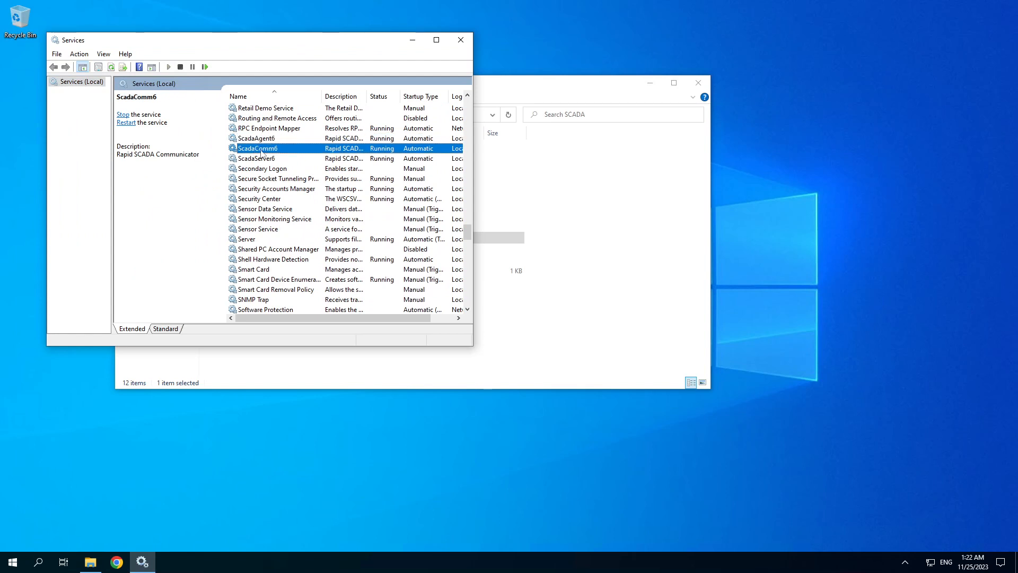
click(255, 158)
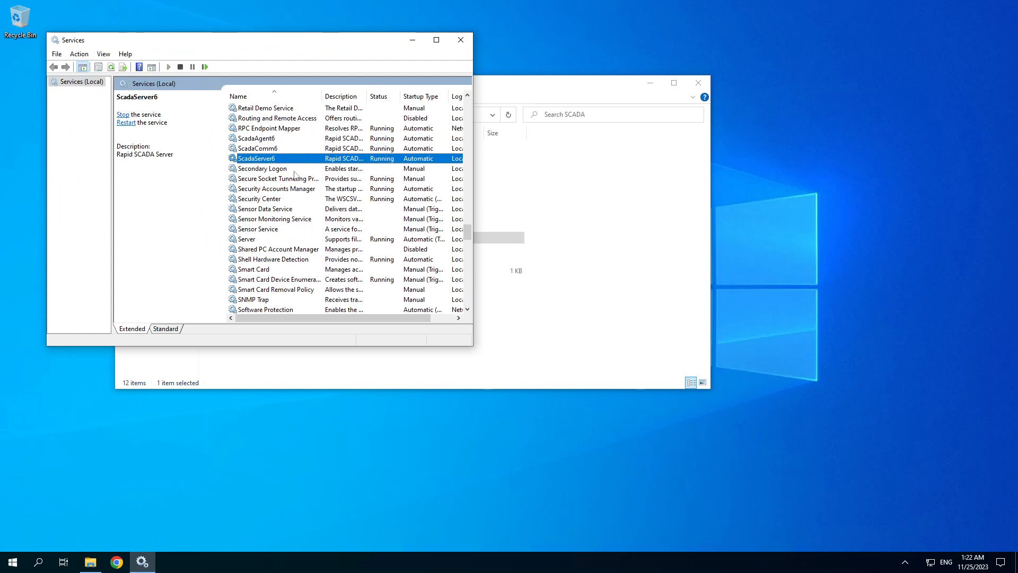
mouse_move(267, 158)
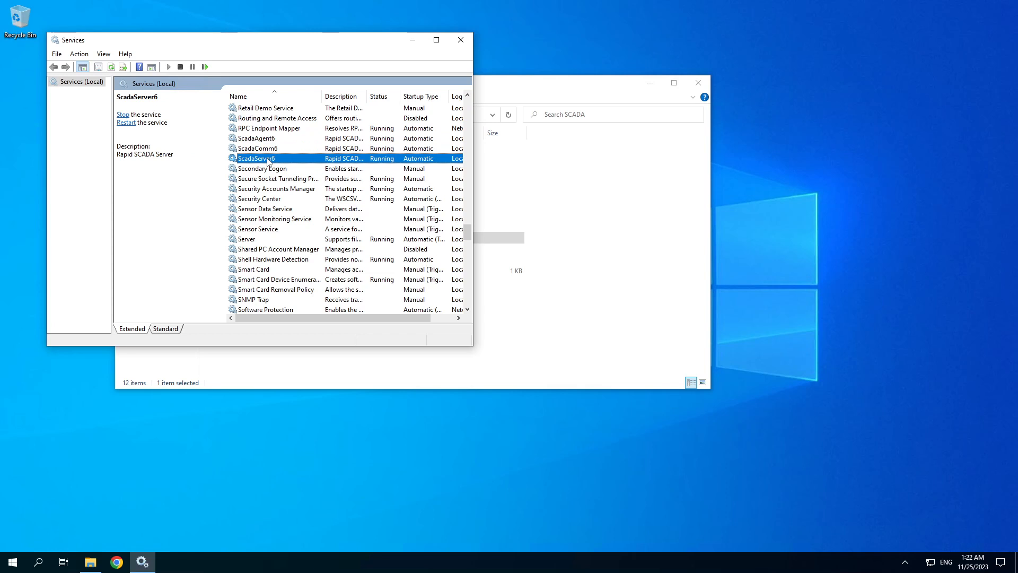
double_click(256, 158)
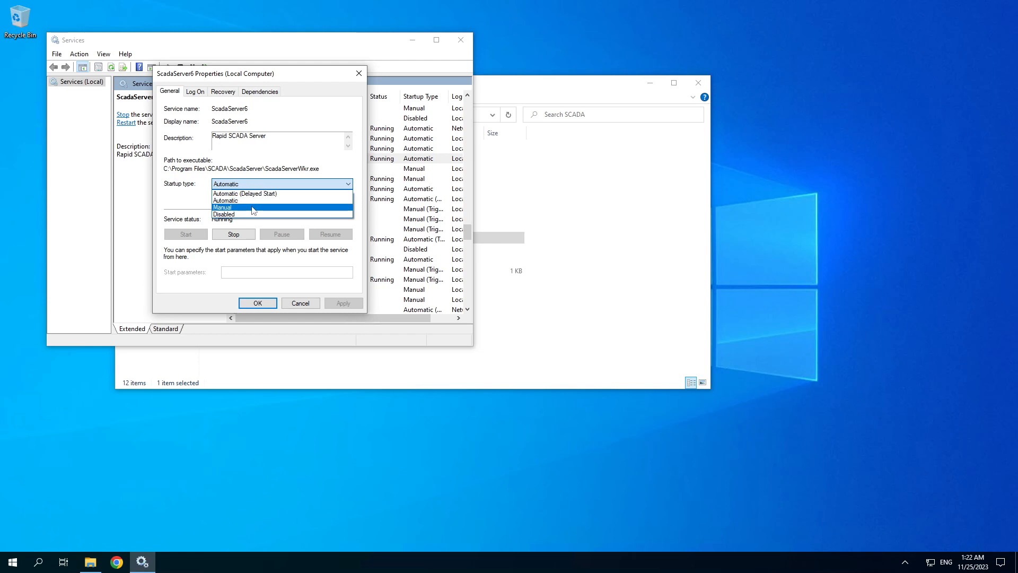
click(300, 304)
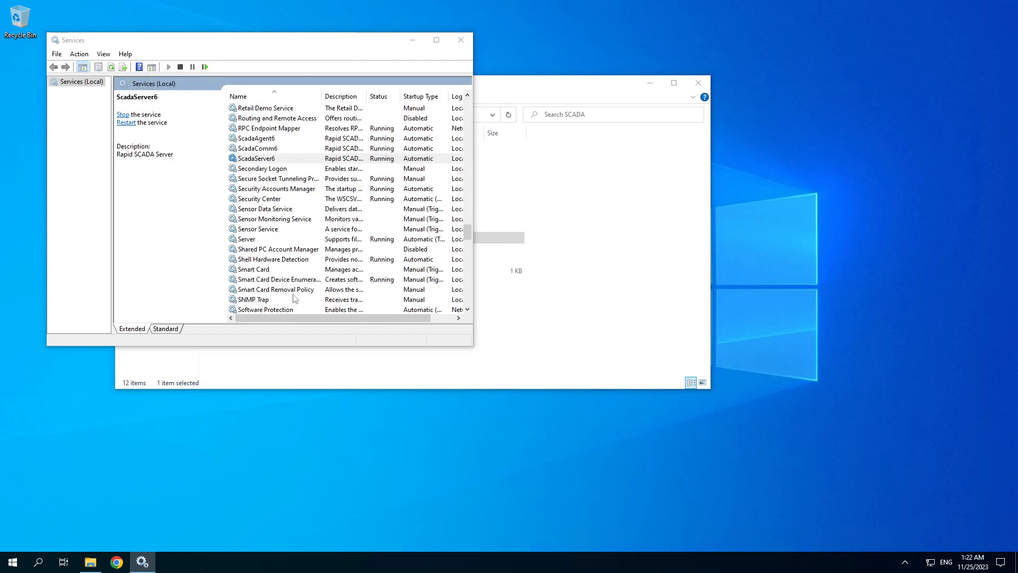
click(255, 158)
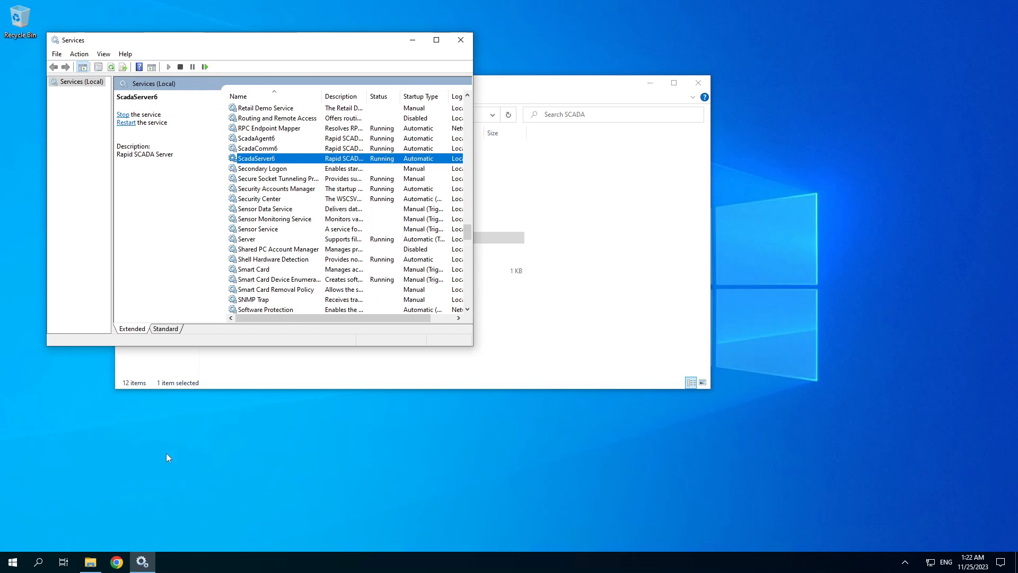
click(37, 562)
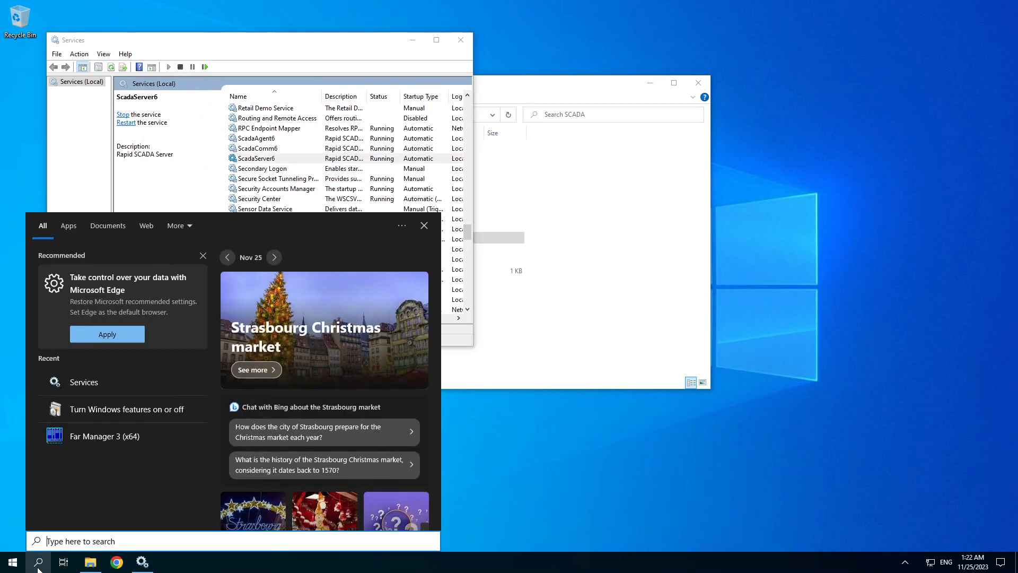
Step: Search Windows for 'ii' to launch IIS Manager
text(ii)
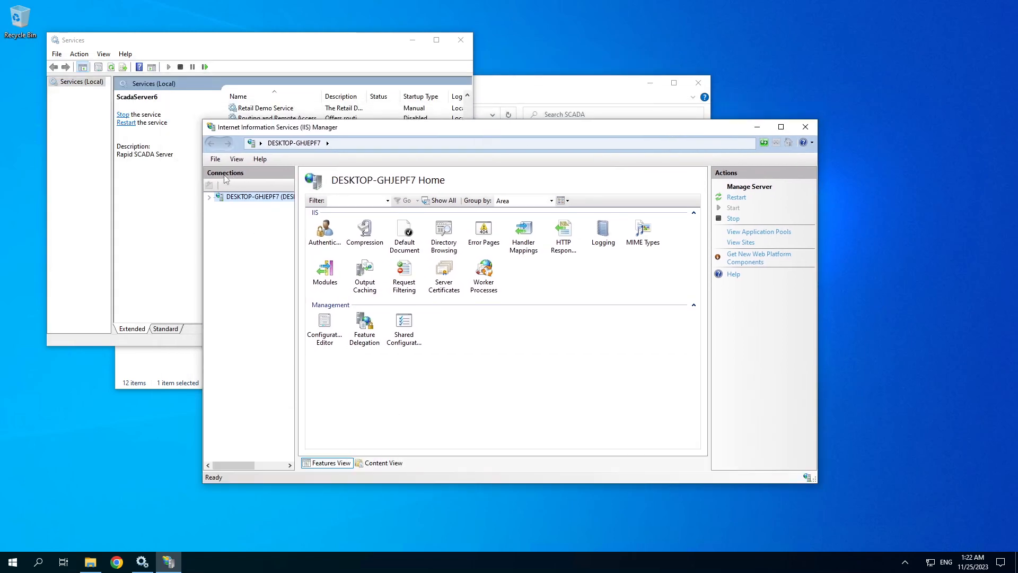
Step: Expand the server node, check Application Pools including ScadaAppPool, and land on the Scada site's home page
click(209, 196)
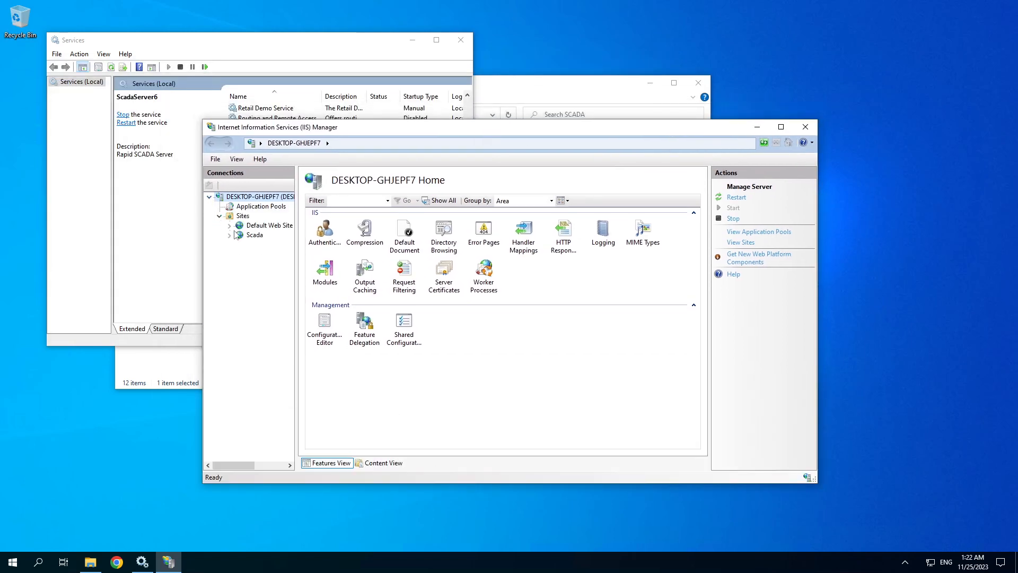
click(255, 234)
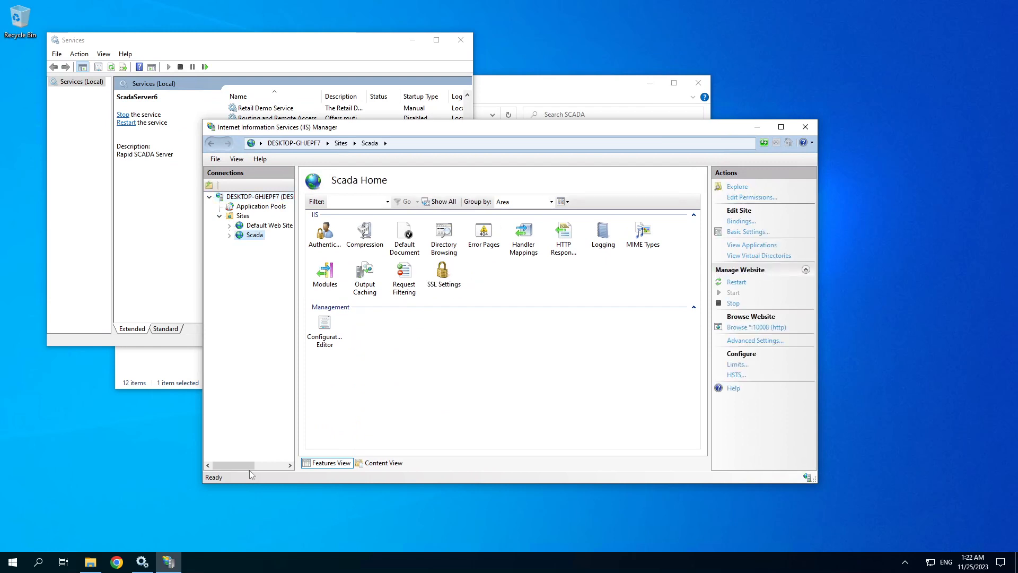
click(263, 206)
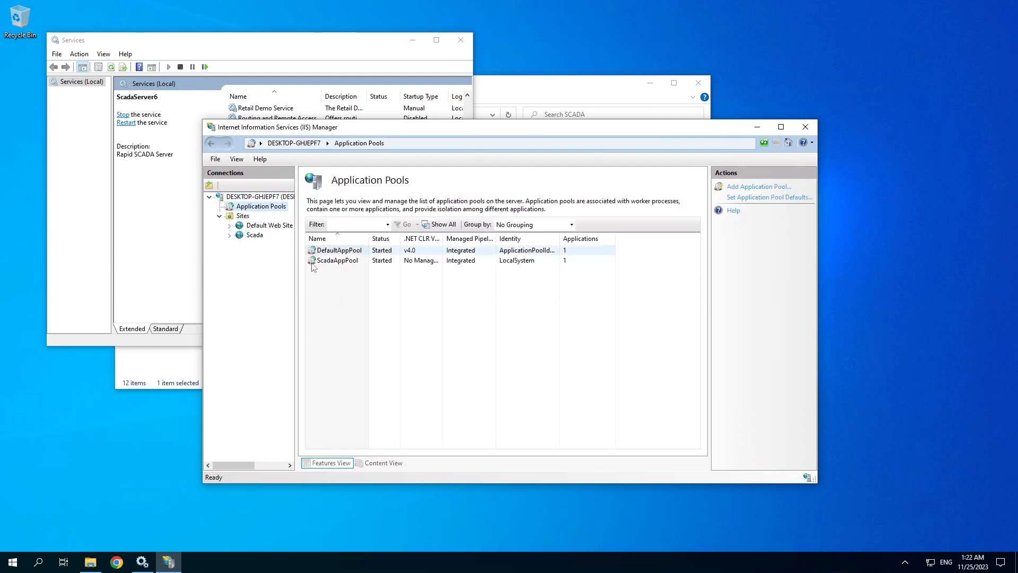
click(254, 235)
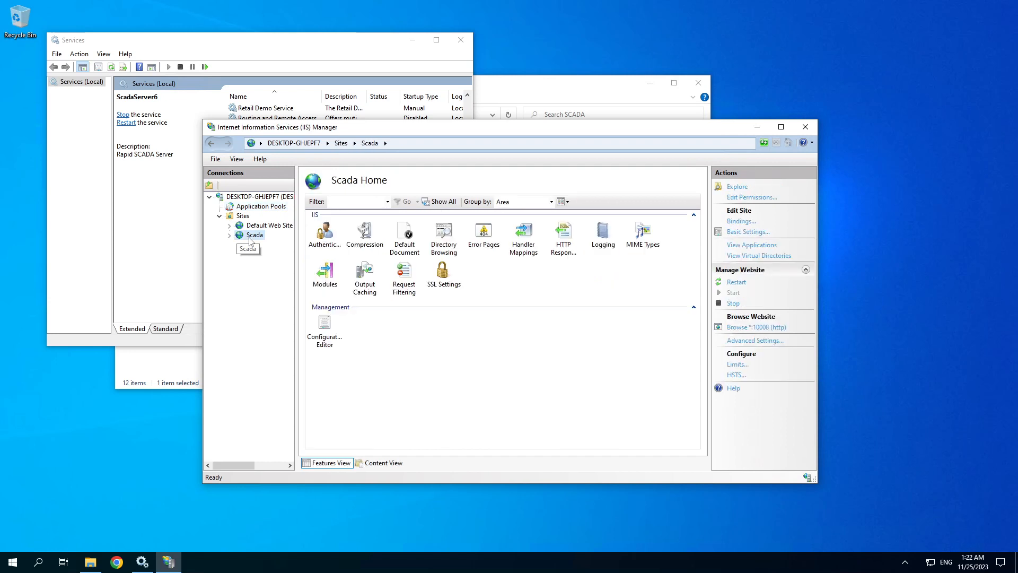